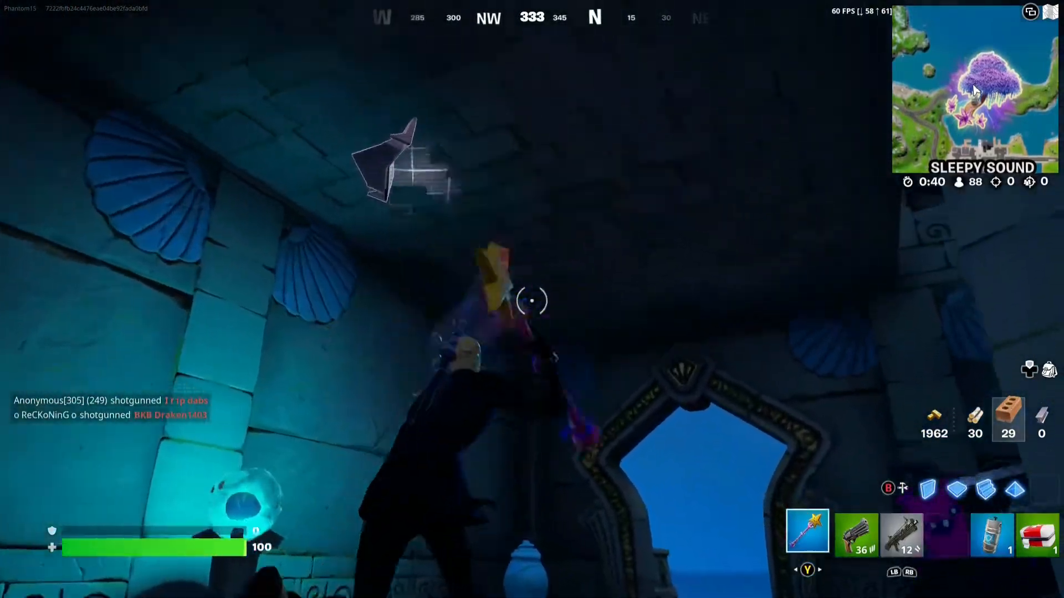
left_click(532, 301)
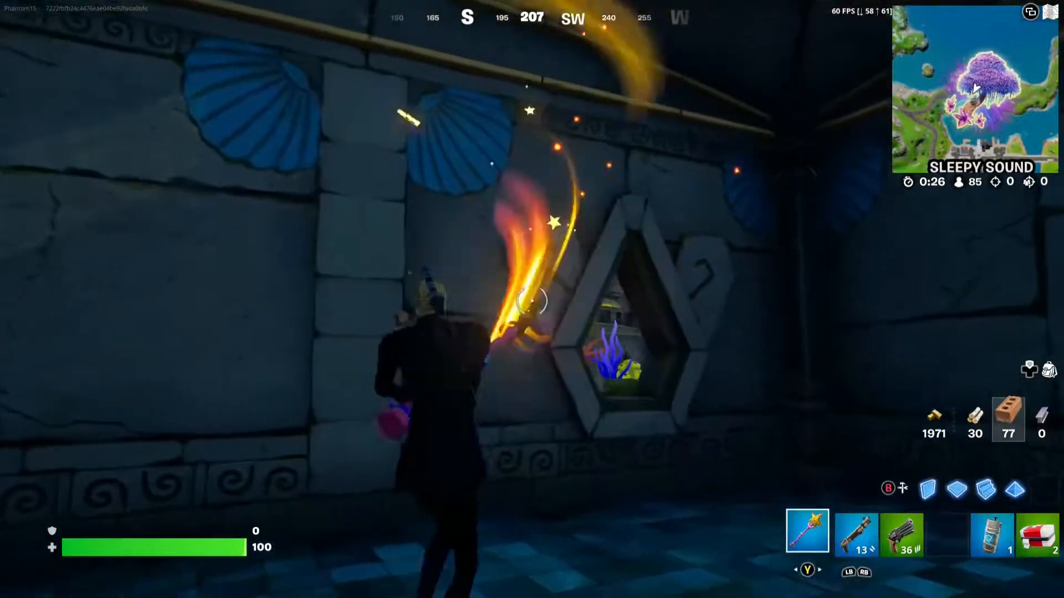
left_click(532, 302)
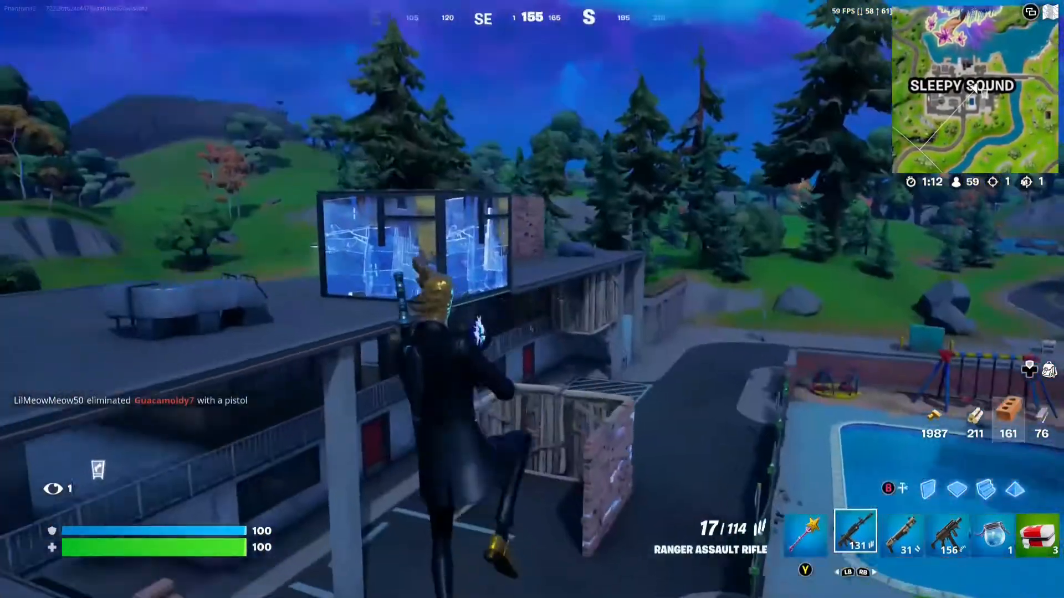
key("3")
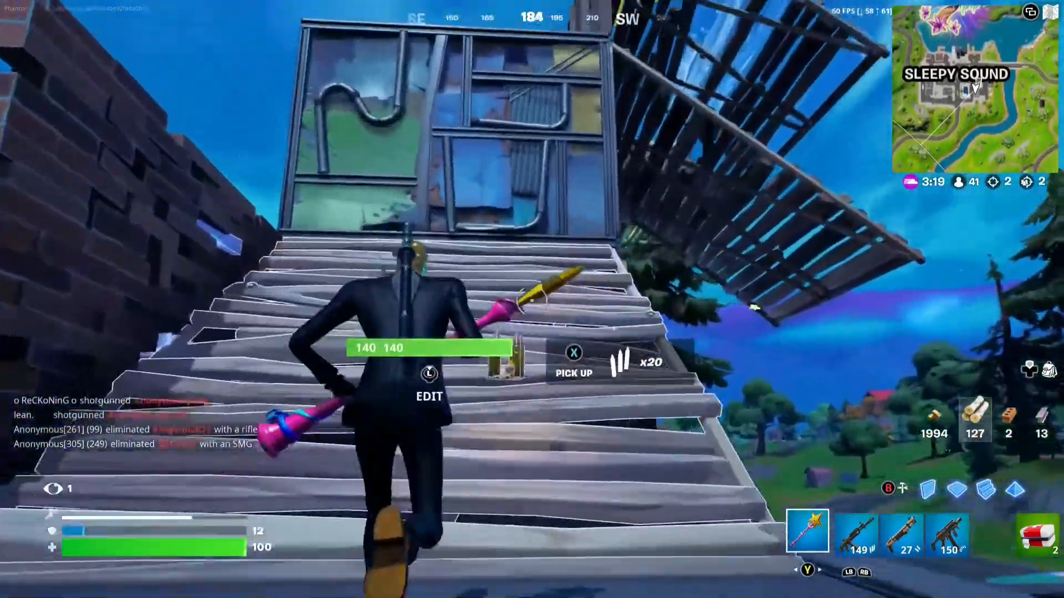
key("3")
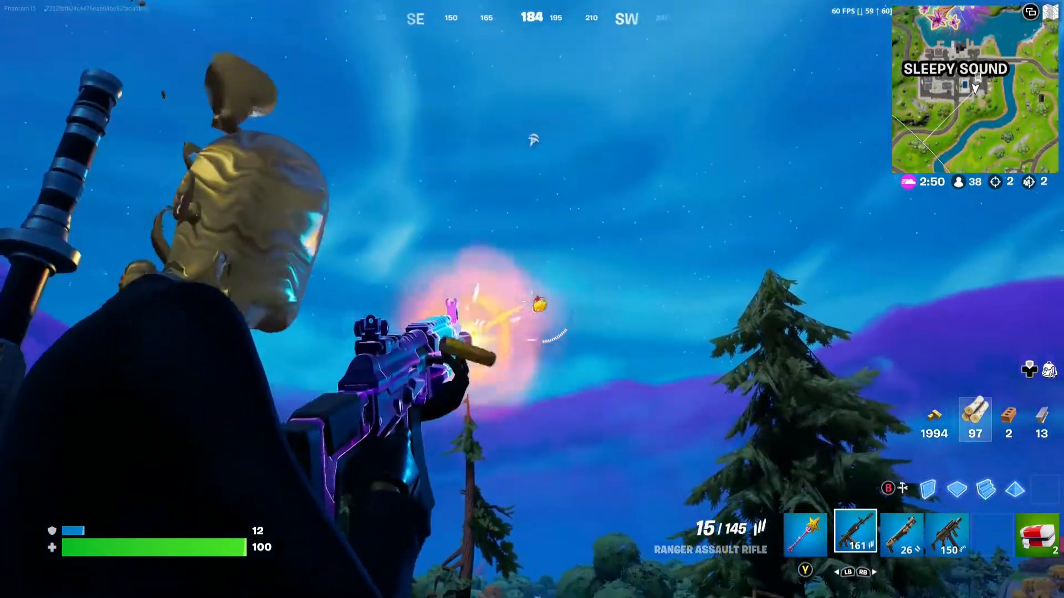
left_click(532, 299)
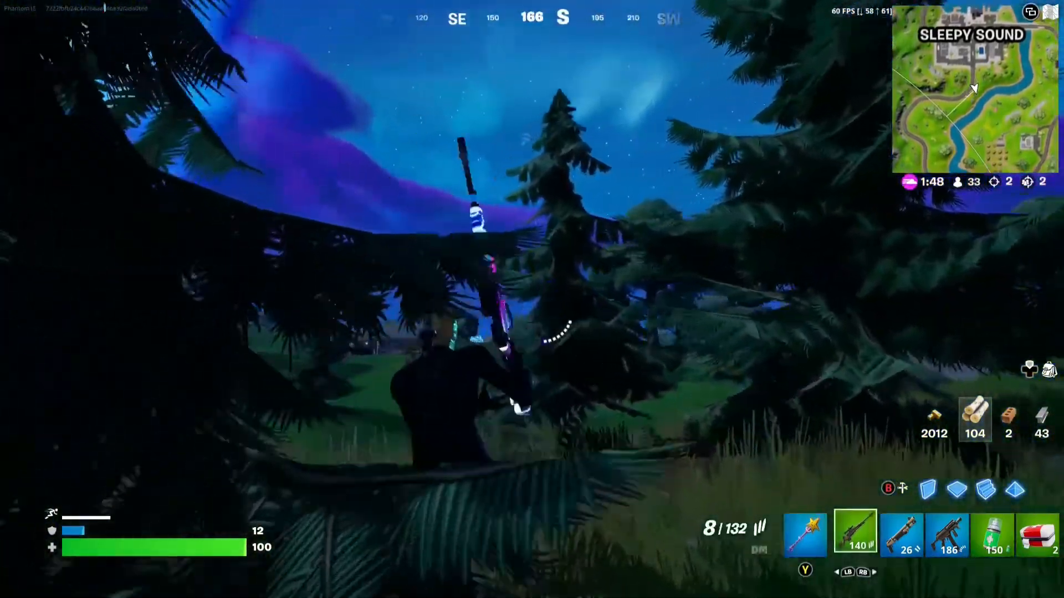
right_click(532, 299)
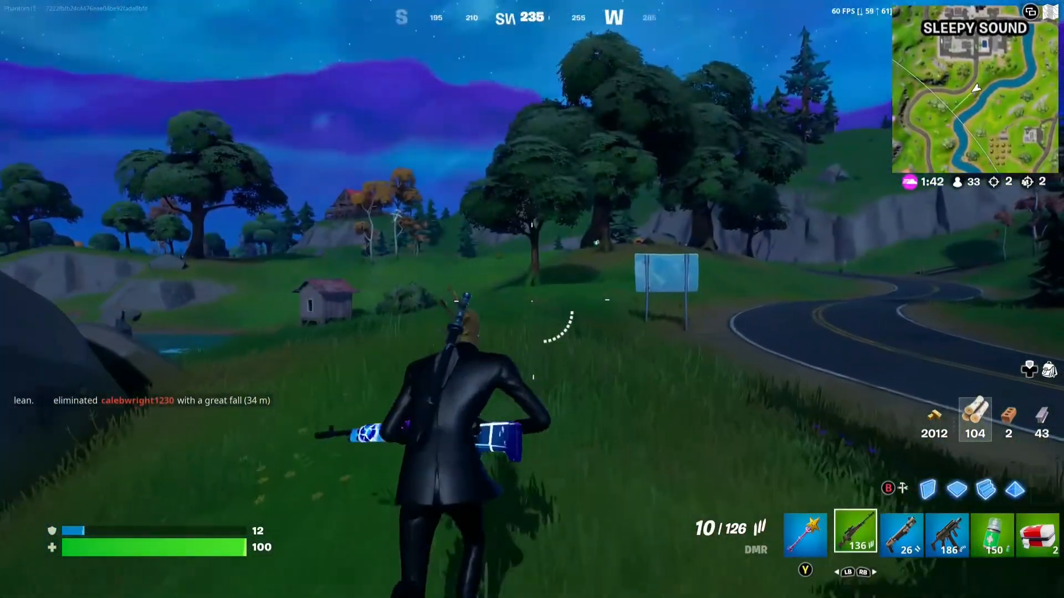
right_click(532, 299)
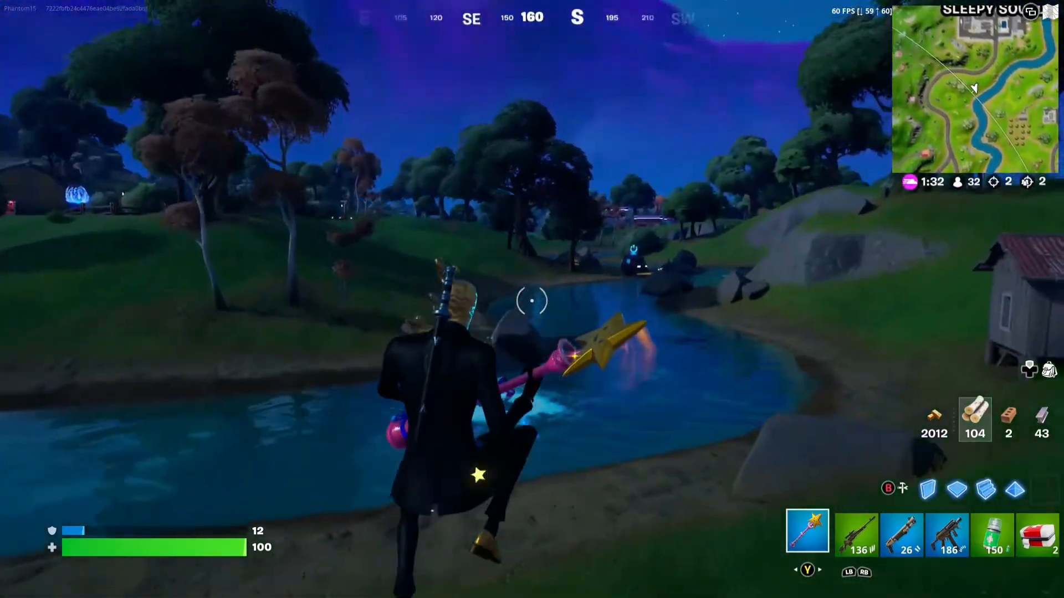
left_click(855, 534)
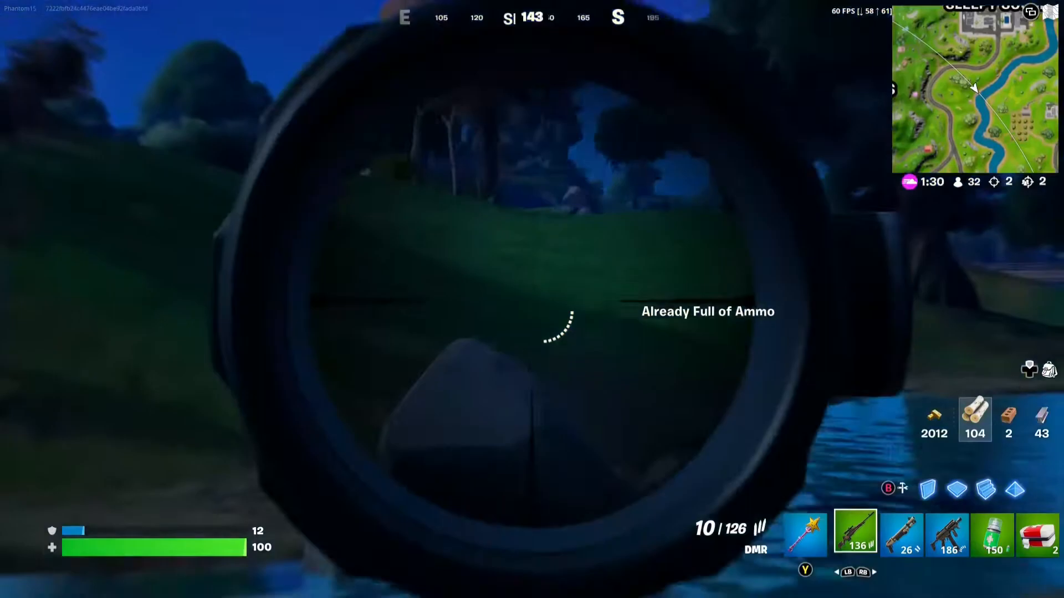